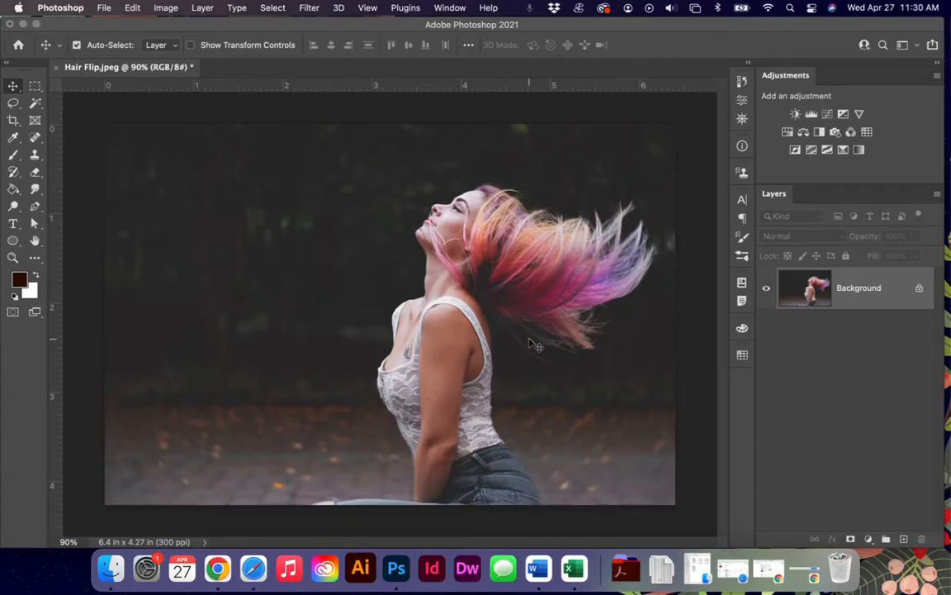
{"action": "mouse_move", "coordinate": [555, 301]}
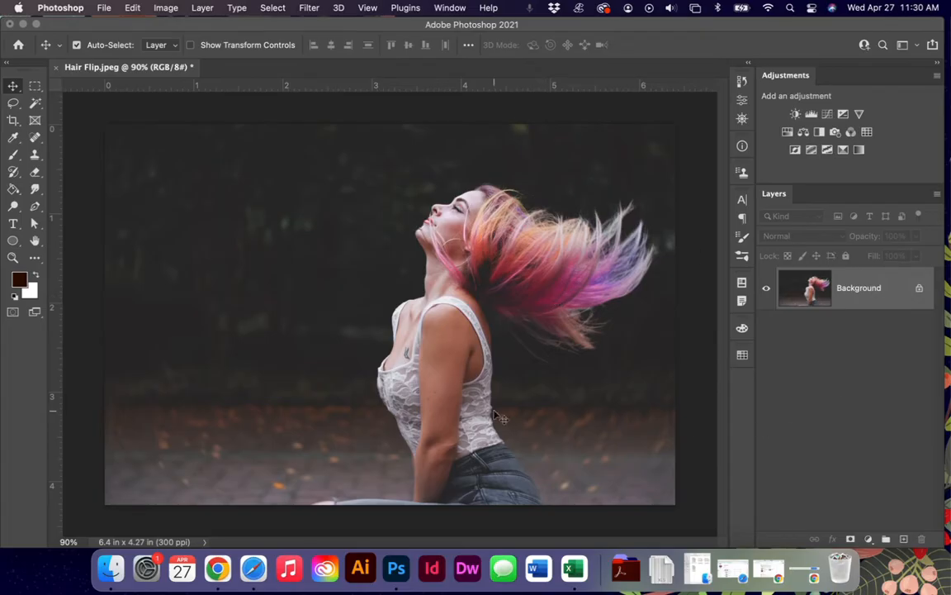
{"action": "mouse_move", "coordinate": [545, 277]}
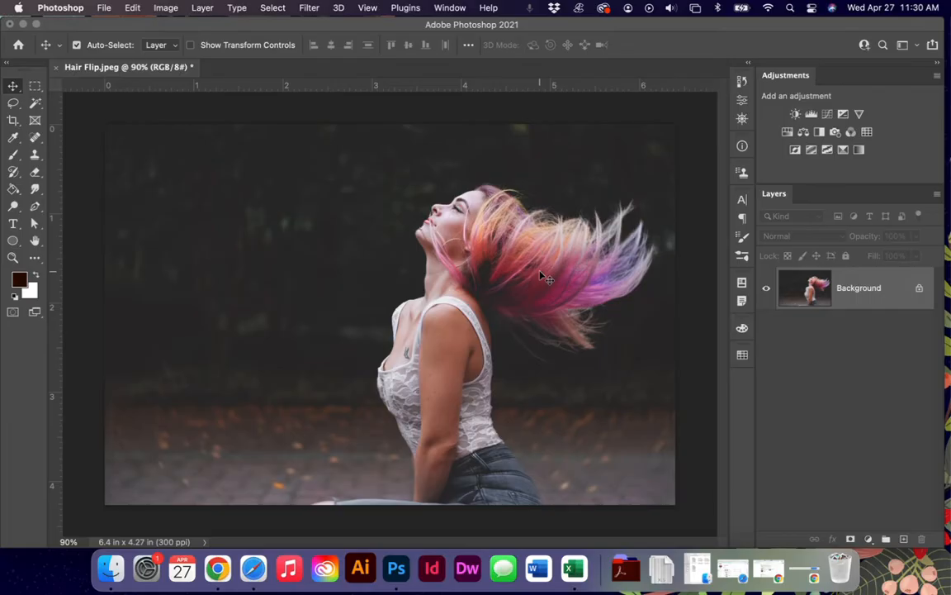
{"action": "mouse_move", "coordinate": [651, 281]}
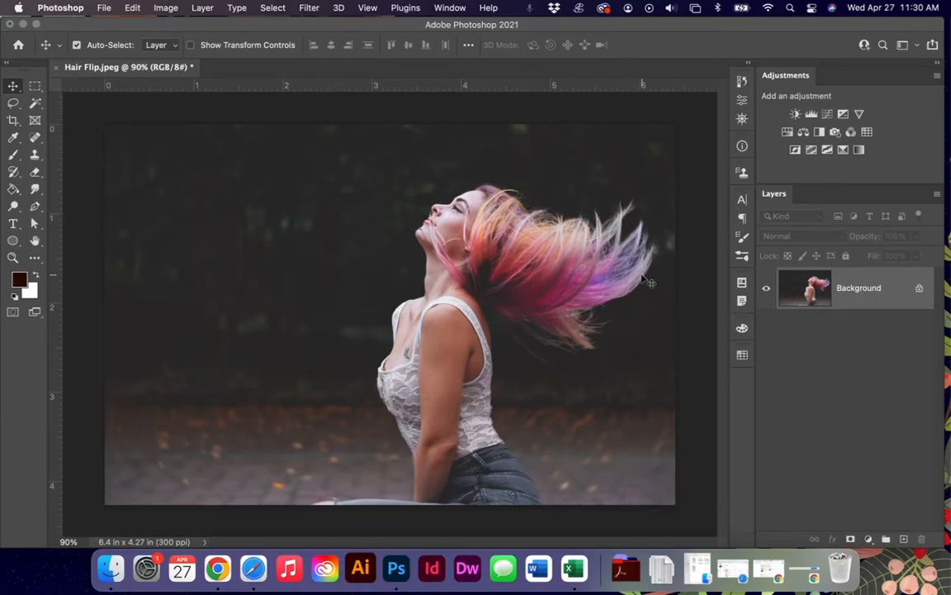
{"action": "mouse_move", "coordinate": [570, 337]}
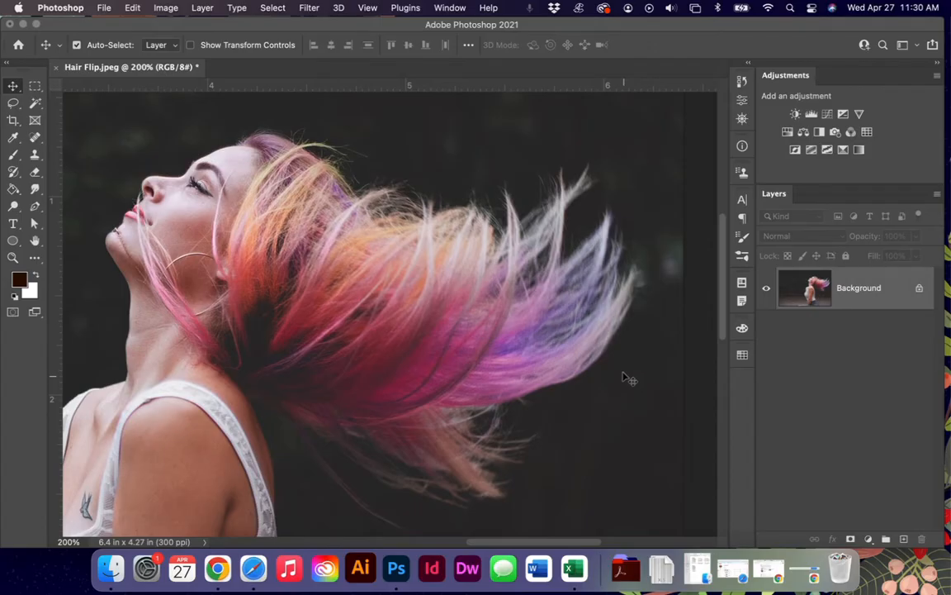
{"action": "mouse_move", "coordinate": [444, 360]}
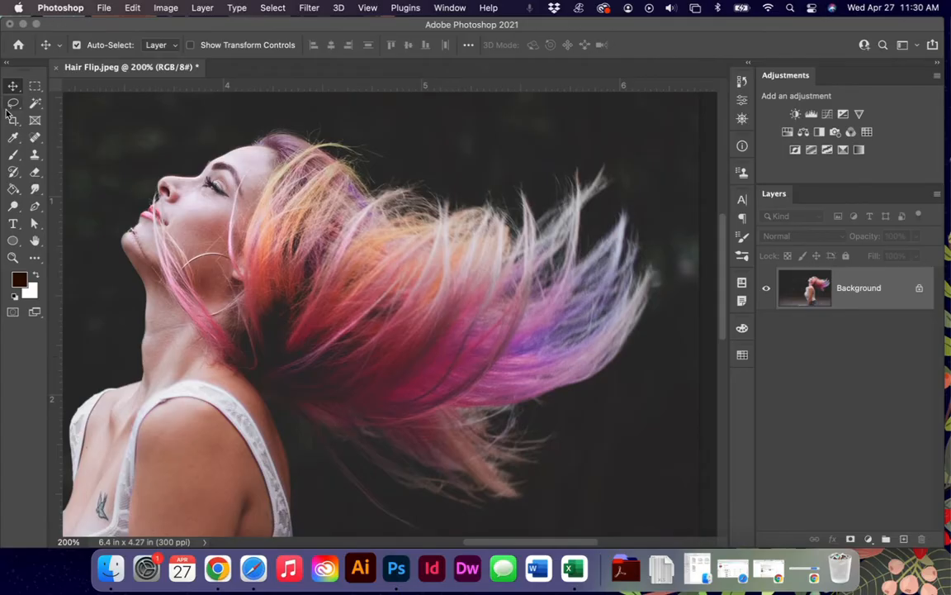
Step: Enter the Select and Mask workspace with the Lasso tool active
{"action": "left_click", "coordinate": [13, 102]}
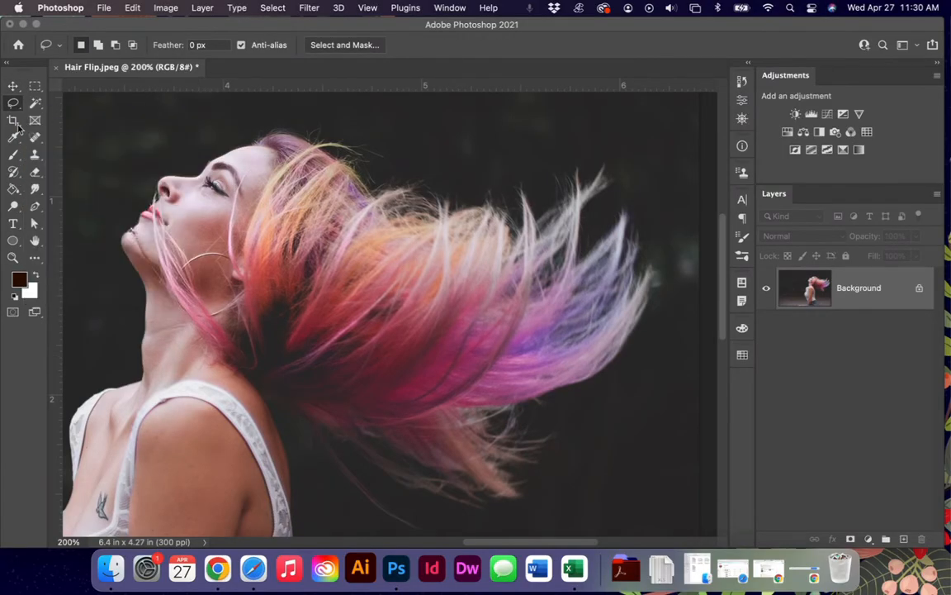
{"action": "left_click", "coordinate": [14, 103]}
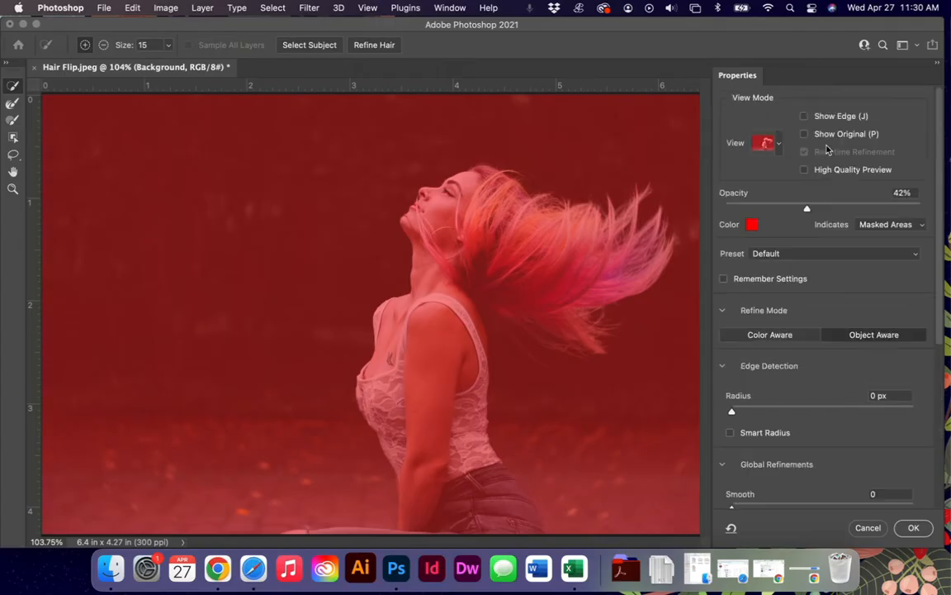
Step: Switch the mask preview's View mode to Black & White
{"action": "left_click", "coordinate": [768, 142]}
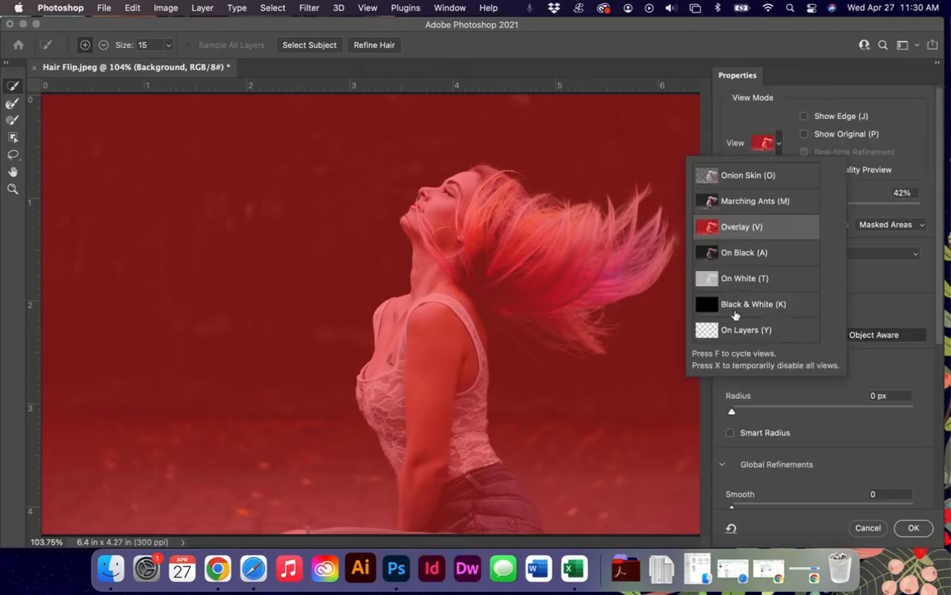
{"action": "left_click", "coordinate": [754, 304]}
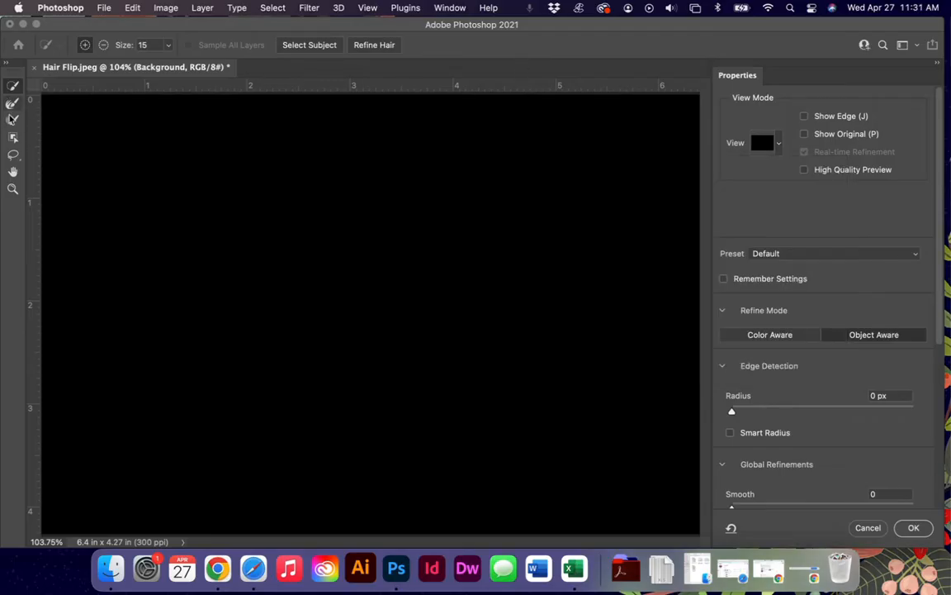
{"action": "mouse_move", "coordinate": [13, 106]}
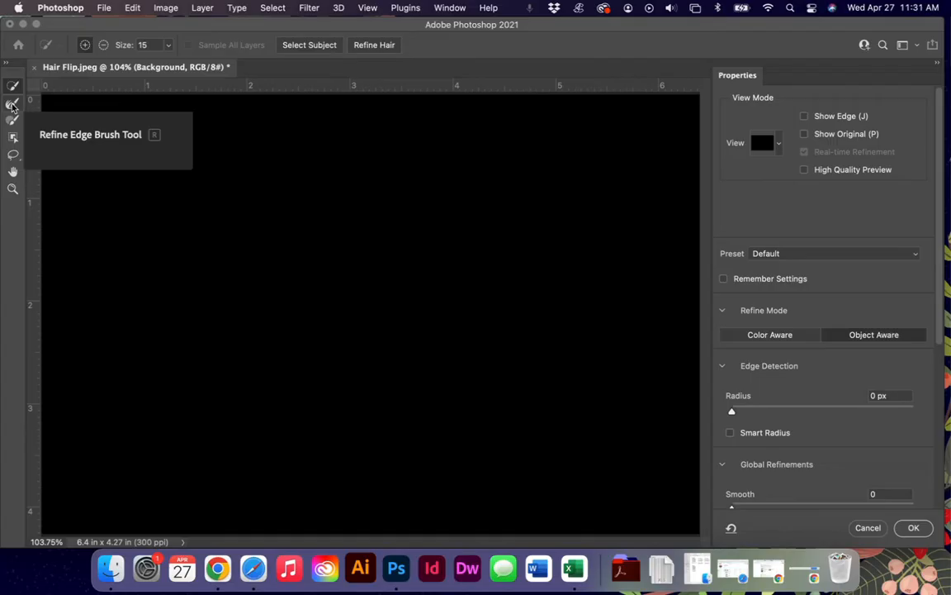
{"action": "mouse_move", "coordinate": [373, 44]}
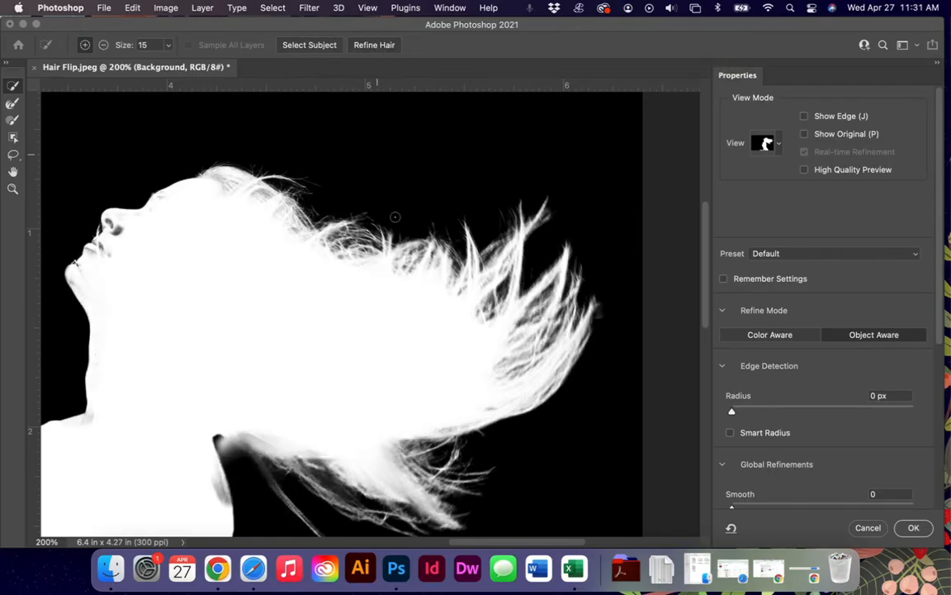
{"action": "mouse_move", "coordinate": [396, 277]}
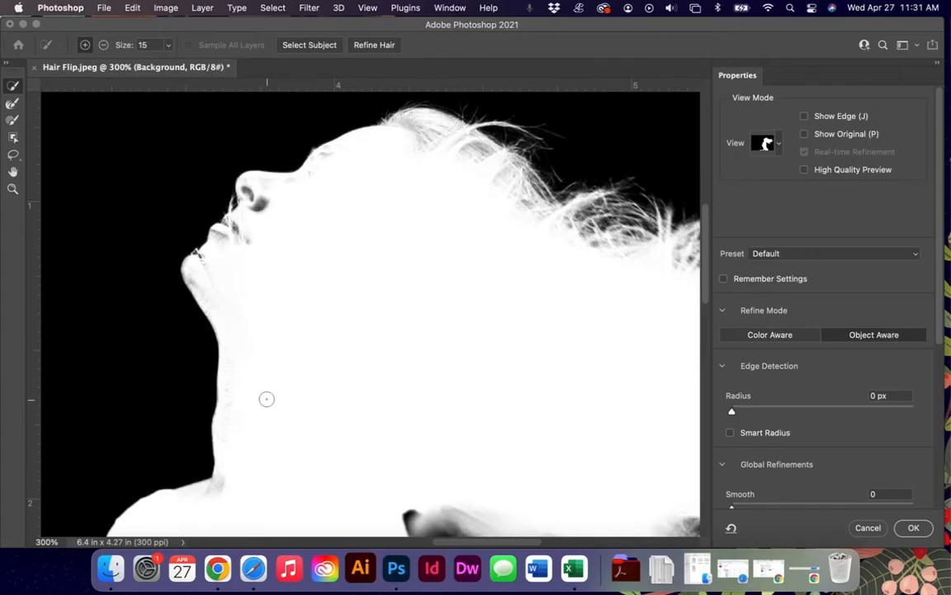
{"action": "mouse_move", "coordinate": [234, 235]}
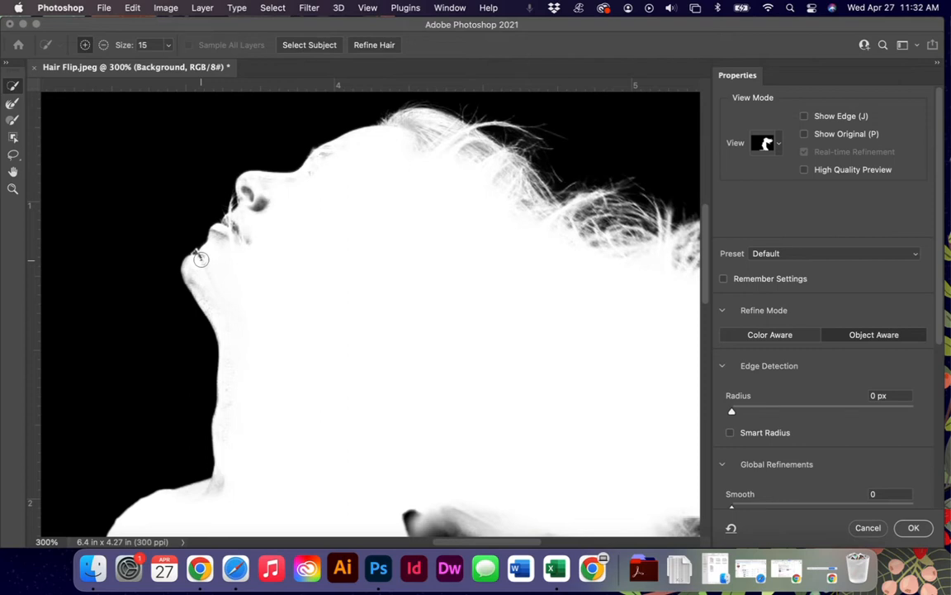
{"action": "mouse_move", "coordinate": [885, 332]}
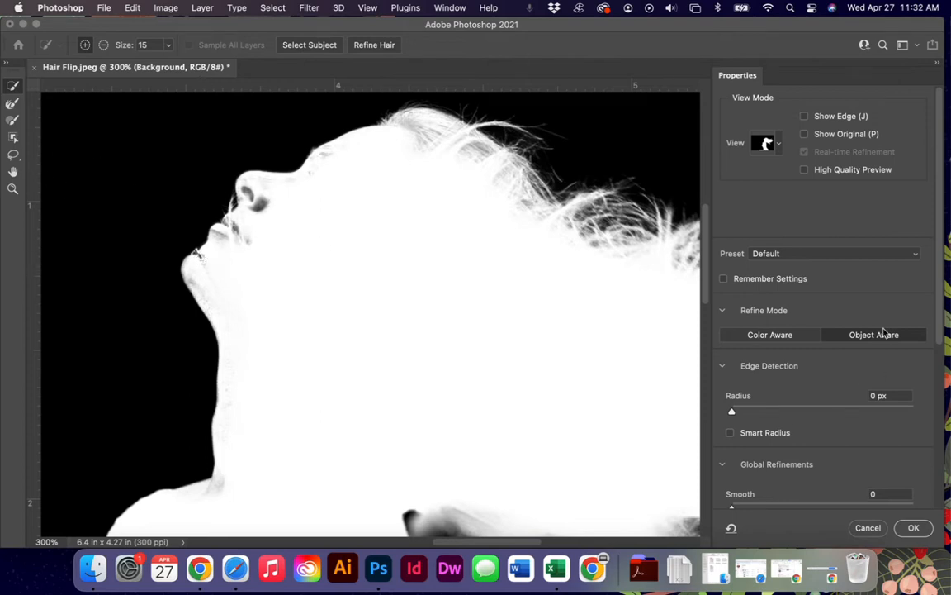
{"action": "mouse_move", "coordinate": [851, 347]}
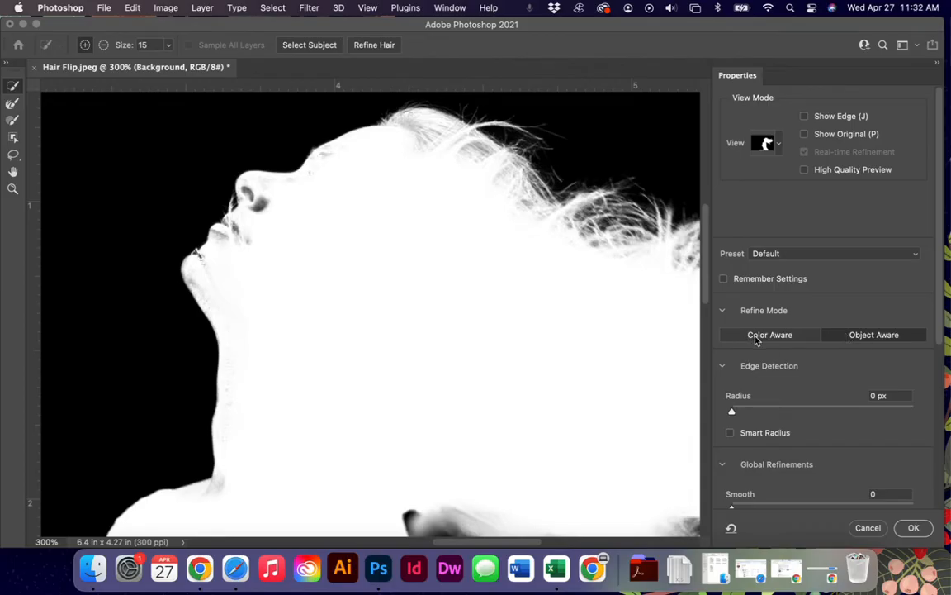
{"action": "mouse_move", "coordinate": [789, 342]}
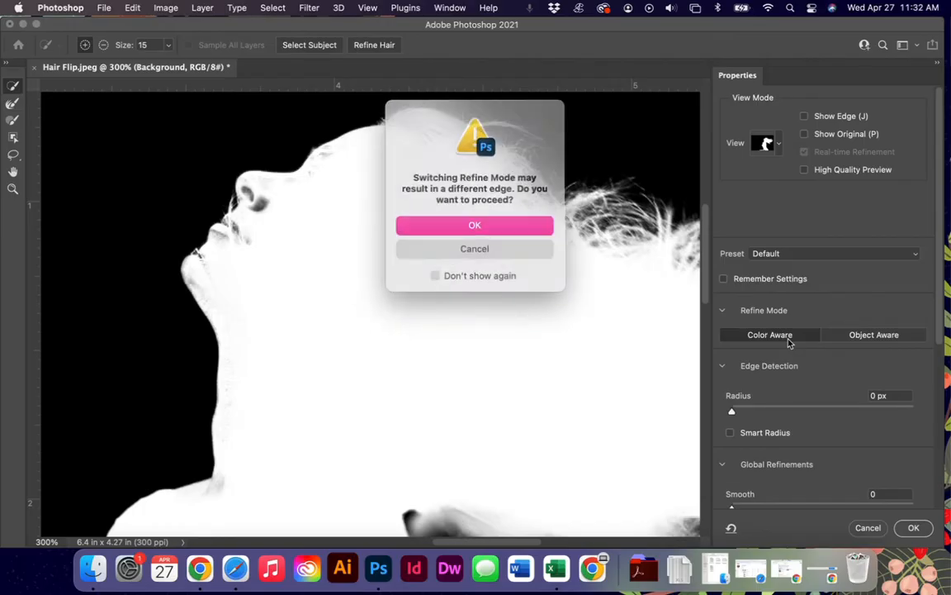
Step: Confirm the warning to switch Refine Mode to Color Aware
{"action": "left_click", "coordinate": [474, 225]}
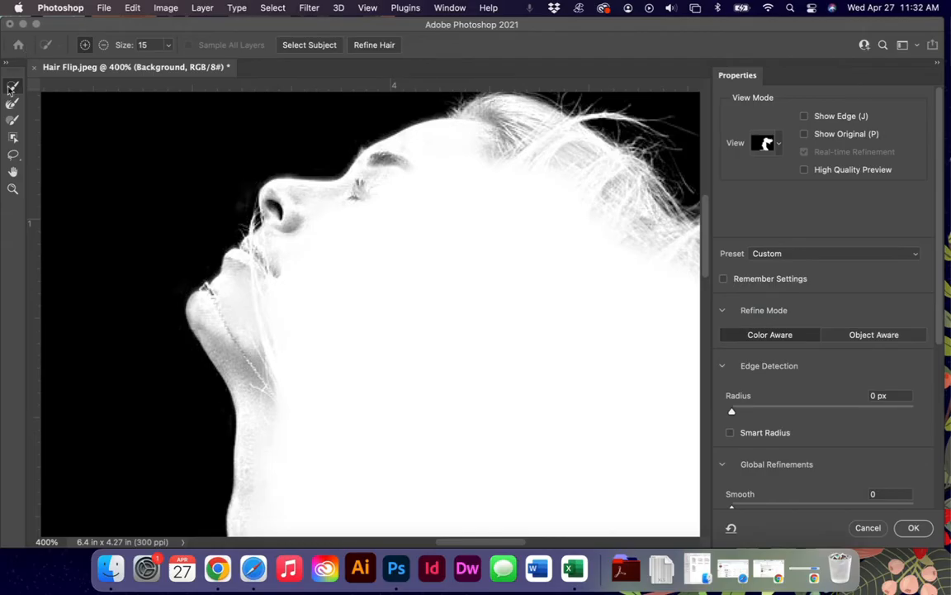
{"action": "mouse_move", "coordinate": [14, 106]}
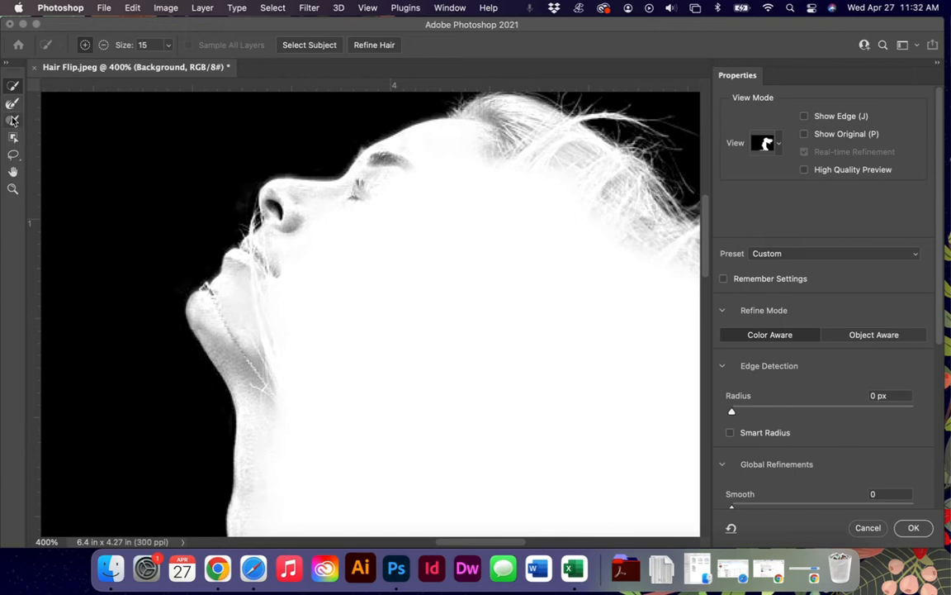
{"action": "mouse_move", "coordinate": [14, 119]}
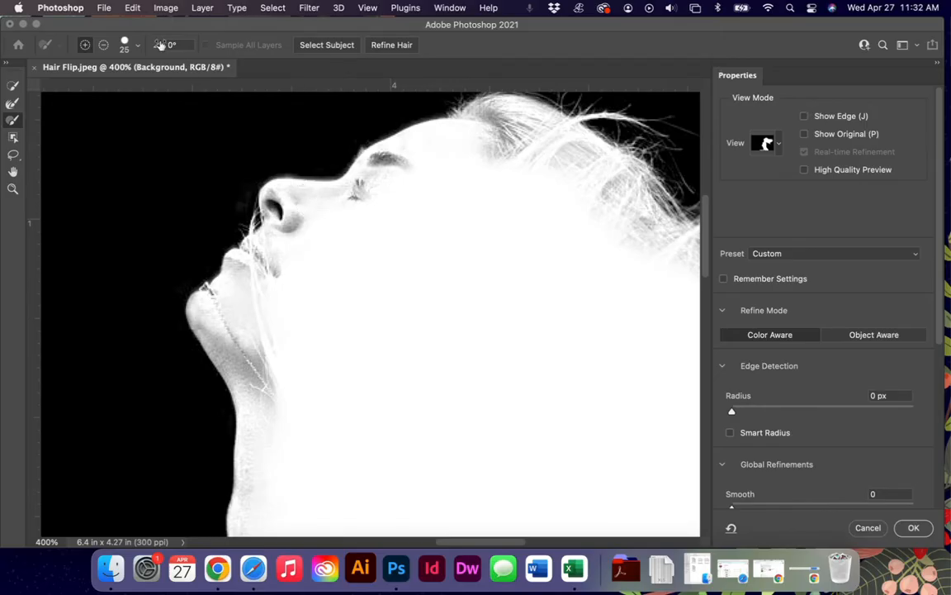
Step: Adjust the Refine Edge Brush hardness in the brush picker
{"action": "left_click", "coordinate": [135, 45]}
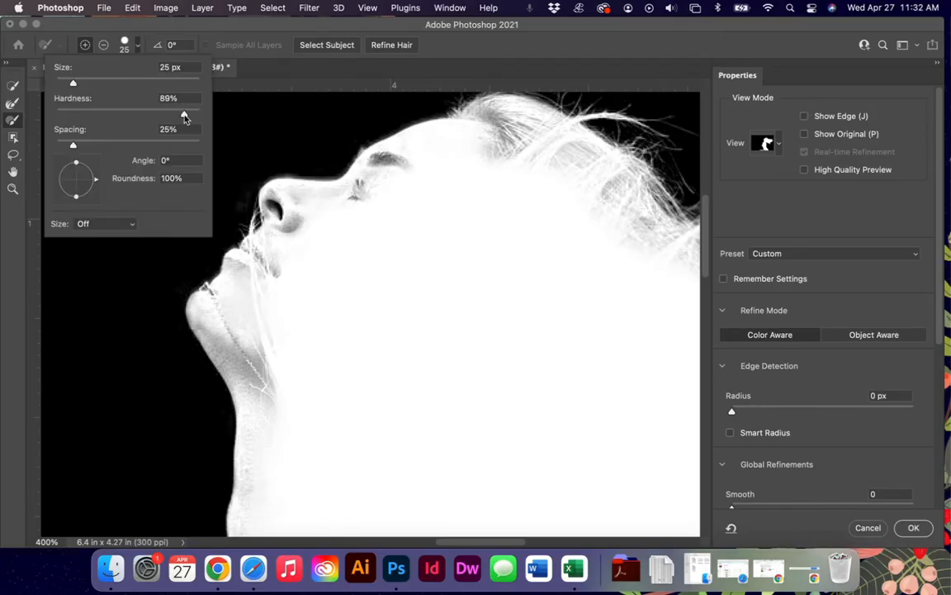
{"action": "left_click_drag", "start_coordinate": [185, 112], "coordinate": [190, 112]}
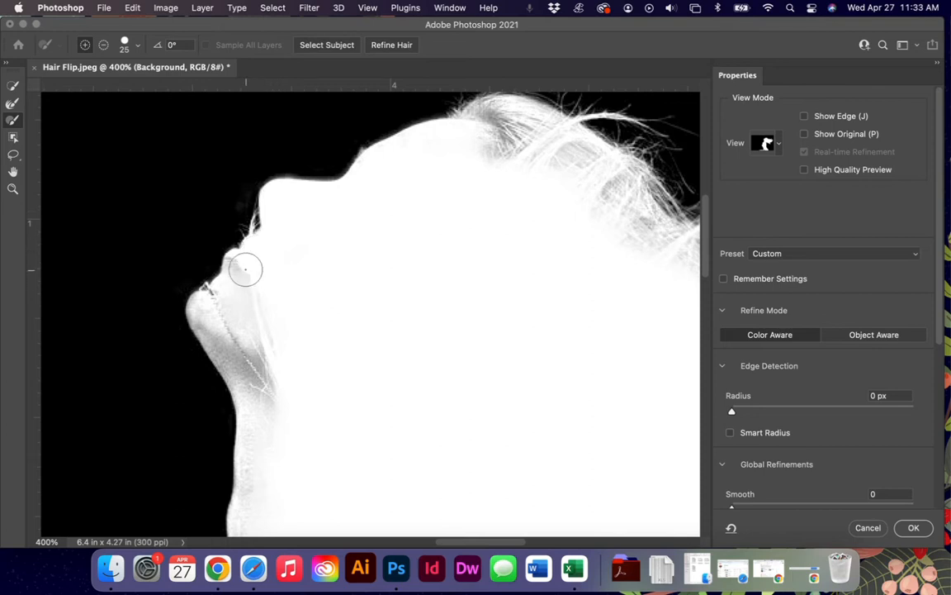
Step: Refine the mask edge along the chin, jaw and neck with brush strokes
{"action": "left_click_drag", "start_coordinate": [246, 271], "coordinate": [213, 305]}
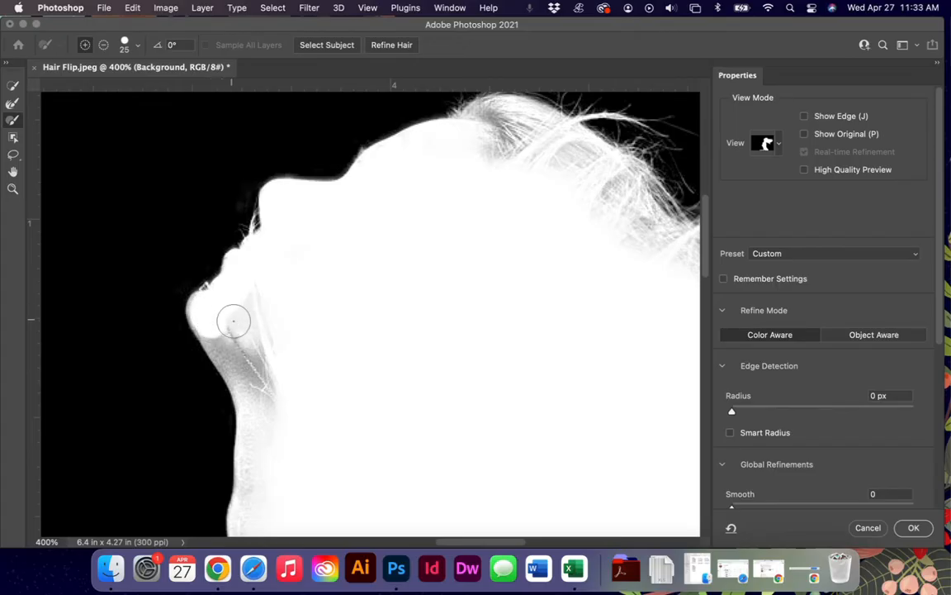
{"action": "left_click_drag", "start_coordinate": [235, 321], "coordinate": [304, 419]}
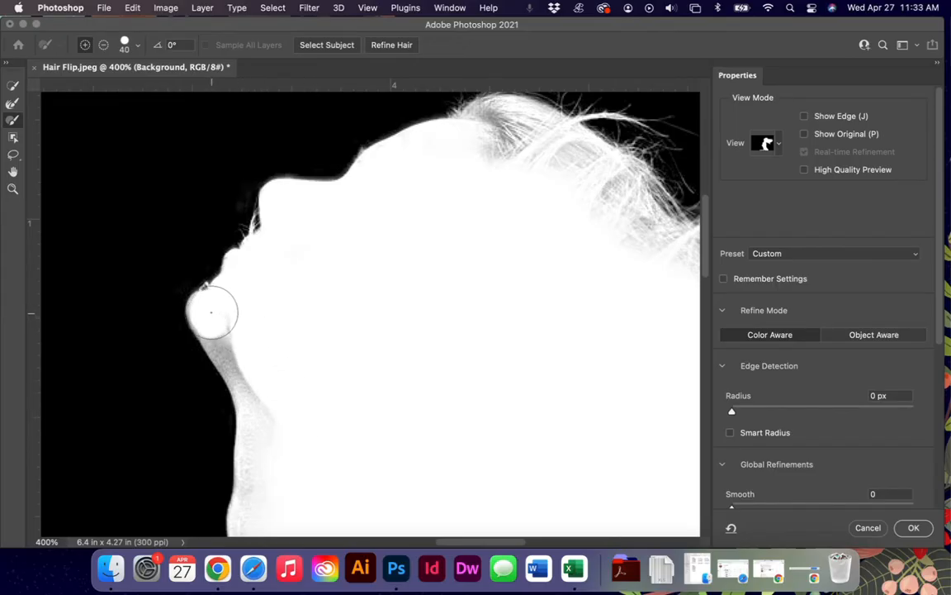
{"action": "left_click_drag", "start_coordinate": [212, 312], "coordinate": [262, 395]}
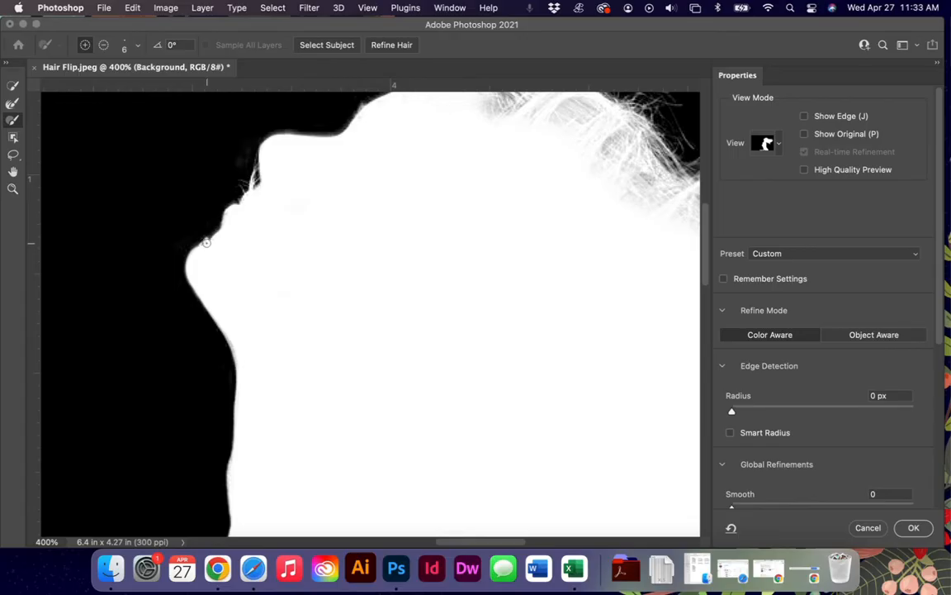
{"action": "left_click_drag", "start_coordinate": [206, 241], "coordinate": [284, 234]}
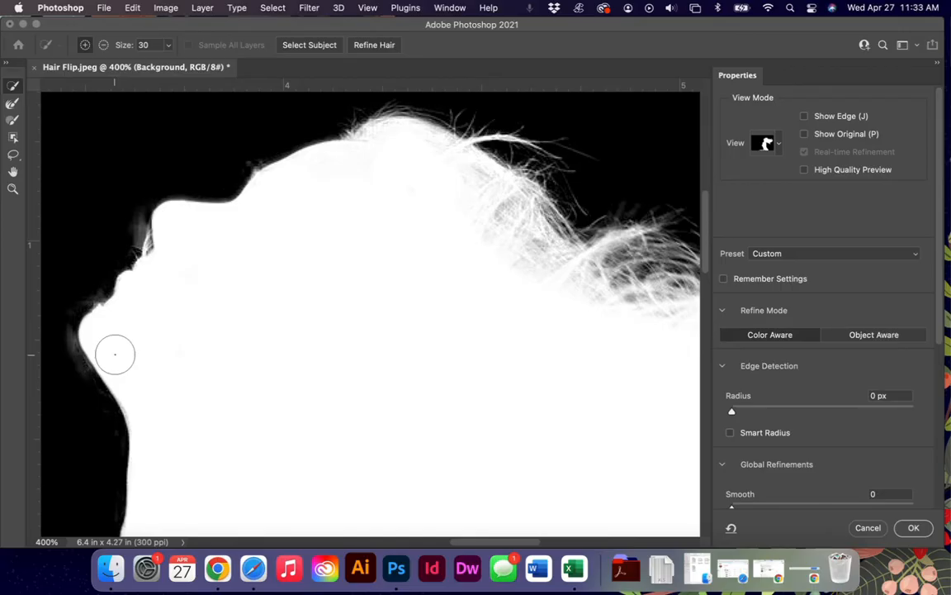
{"action": "left_click_drag", "start_coordinate": [116, 353], "coordinate": [412, 164]}
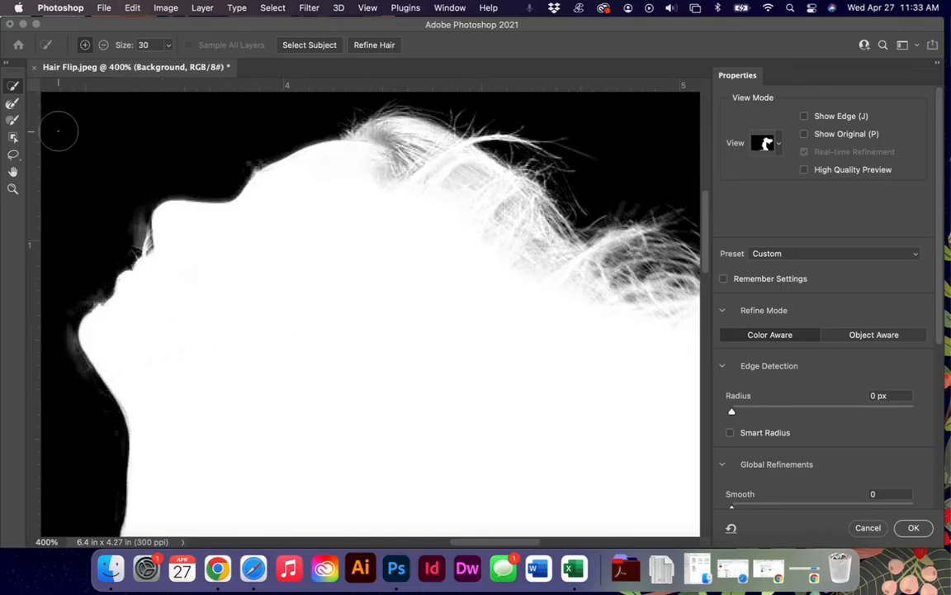
Step: Undo the last two refinement strokes via Edit > Undo
{"action": "left_click", "coordinate": [132, 7]}
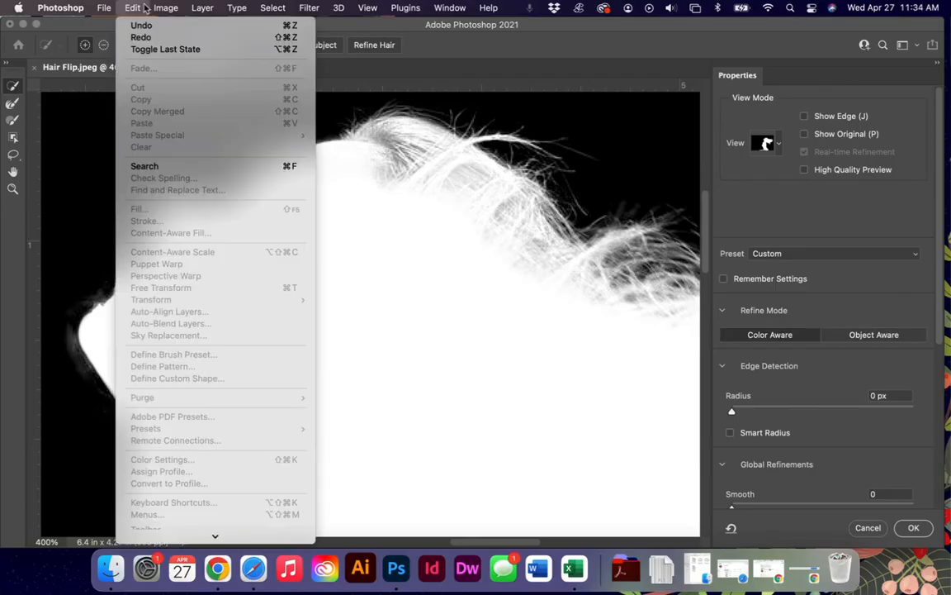
{"action": "left_click", "coordinate": [165, 6]}
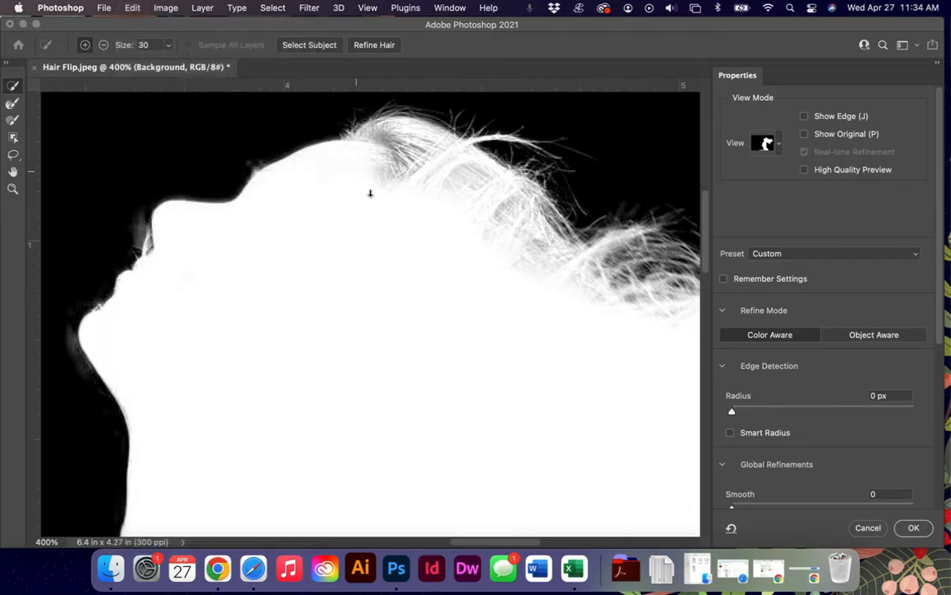
{"action": "left_click", "coordinate": [132, 6]}
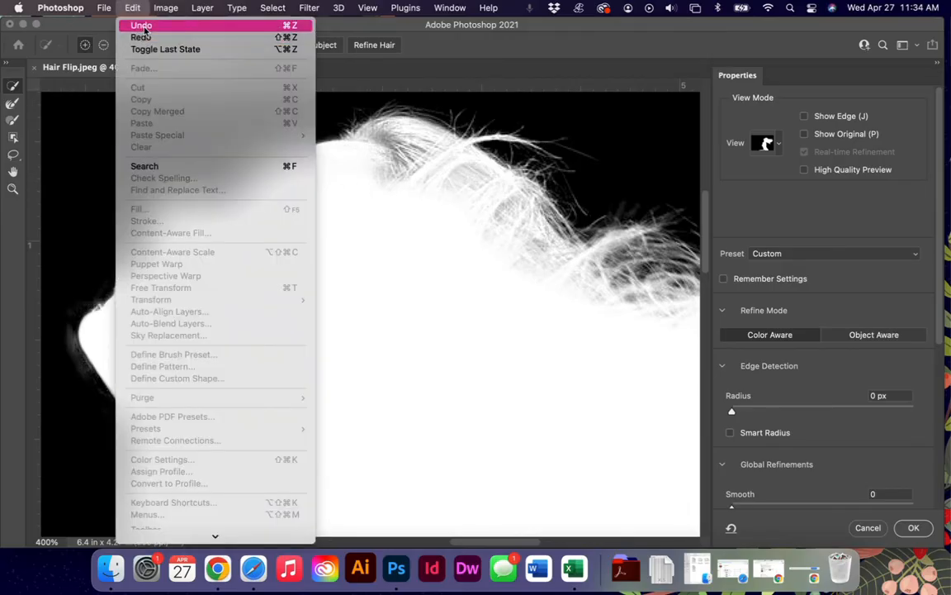
{"action": "left_click", "coordinate": [132, 6]}
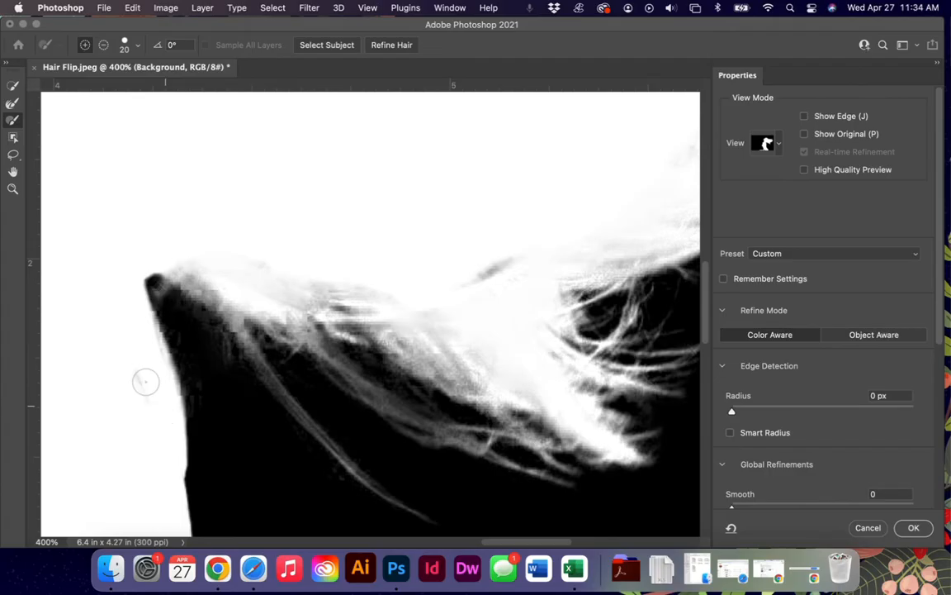
Step: Cycle through Overlay, On Black, Black & White and Onion Skin views, settling on On Layers
{"action": "left_click", "coordinate": [763, 142]}
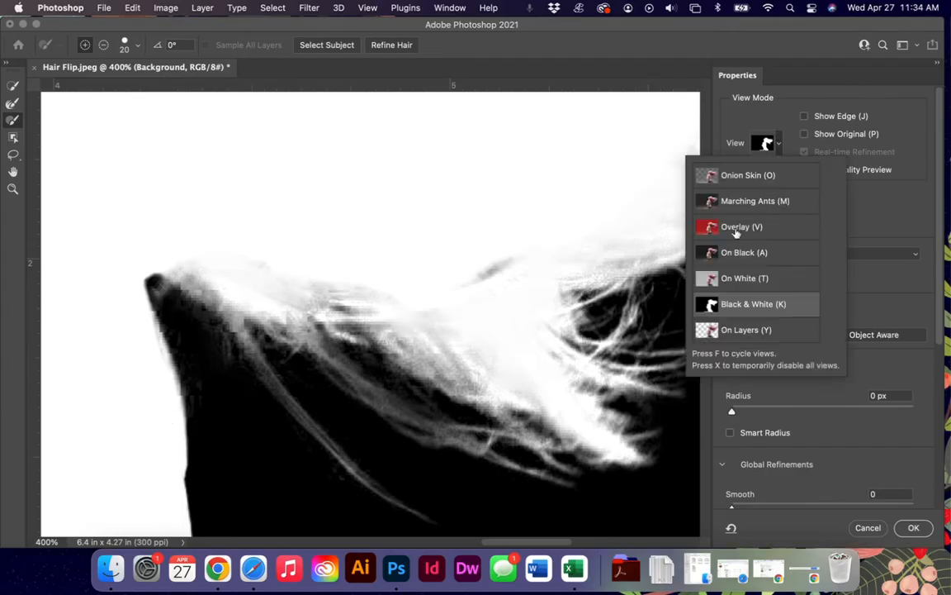
{"action": "left_click", "coordinate": [742, 226]}
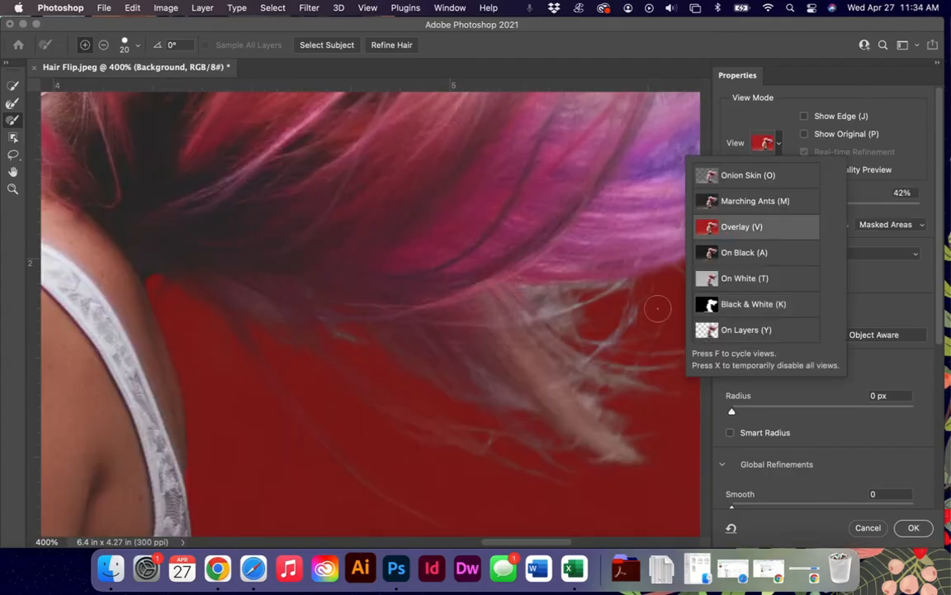
{"action": "left_click", "coordinate": [744, 251]}
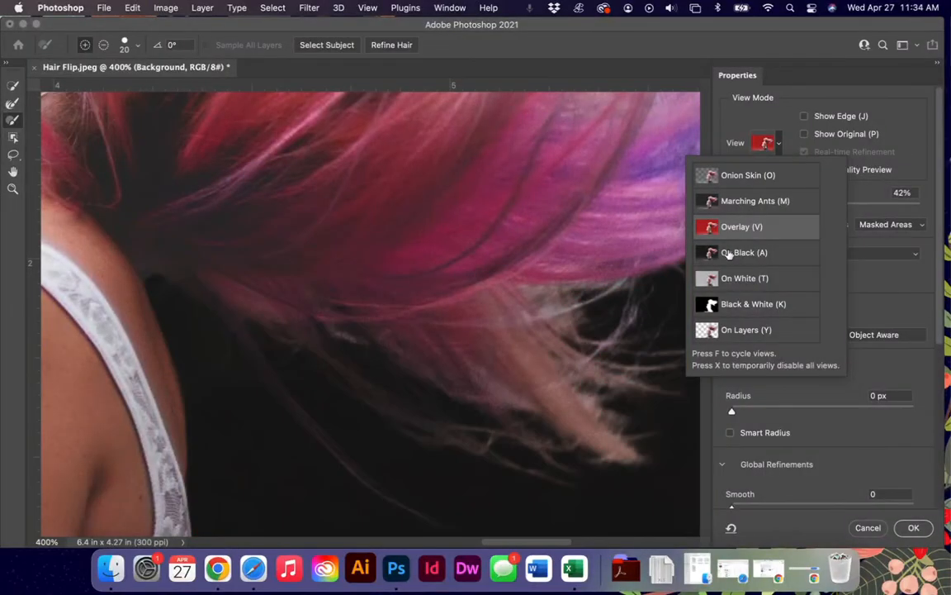
{"action": "left_click", "coordinate": [754, 304]}
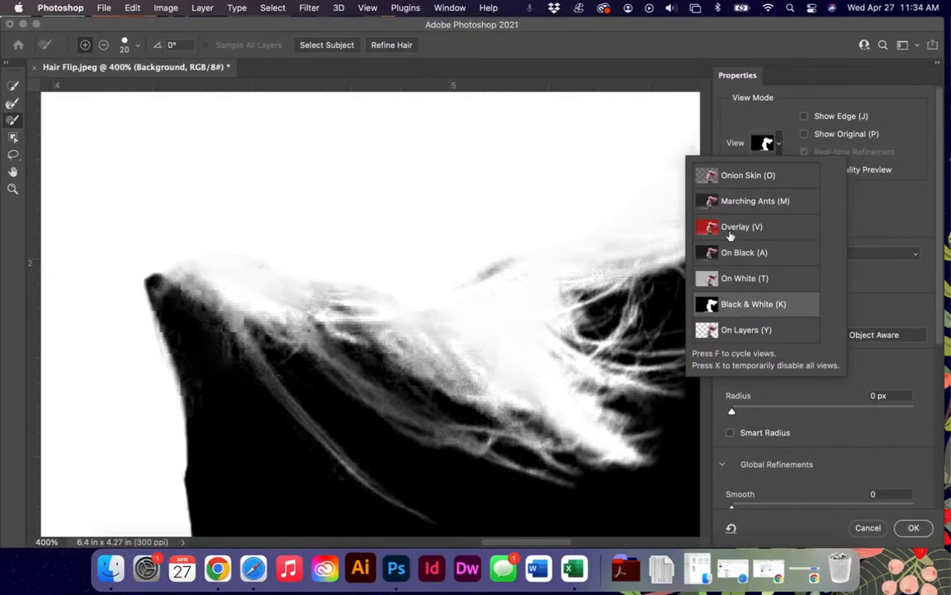
{"action": "left_click", "coordinate": [755, 201]}
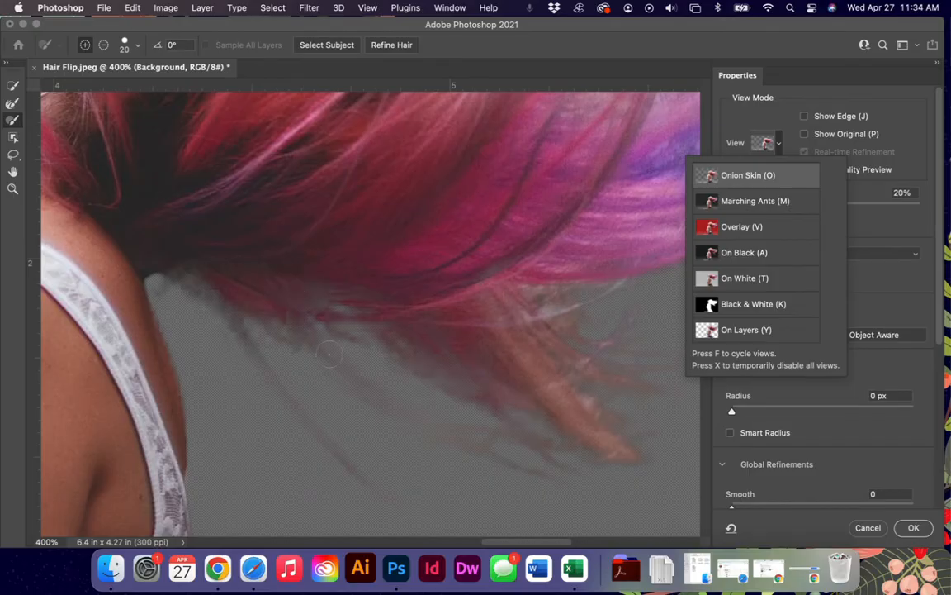
{"action": "left_click", "coordinate": [747, 331]}
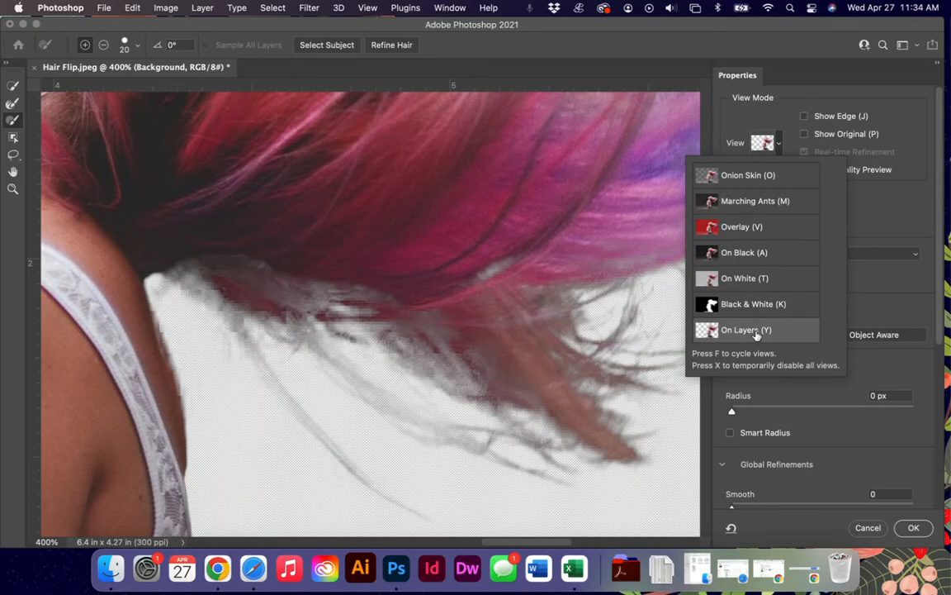
{"action": "mouse_move", "coordinate": [102, 73]}
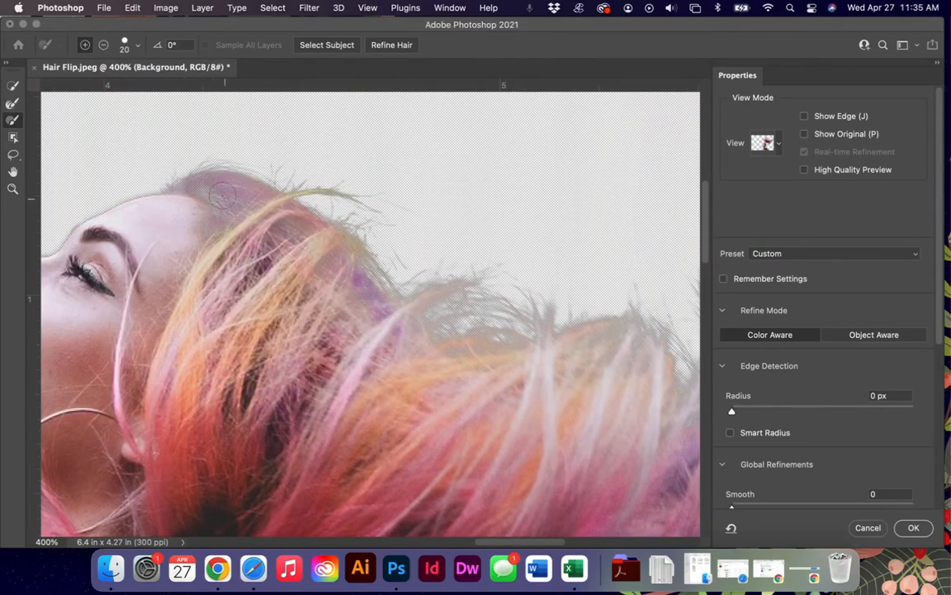
Step: Brush over the flying hair strand tips to keep fine strands in the mask
{"action": "left_click_drag", "start_coordinate": [223, 199], "coordinate": [198, 239]}
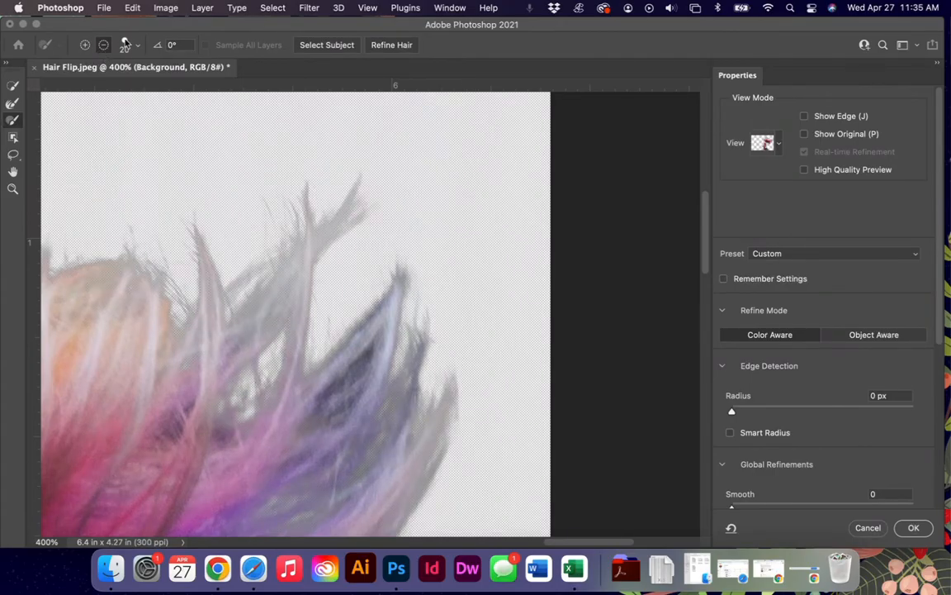
{"action": "left_click", "coordinate": [137, 44]}
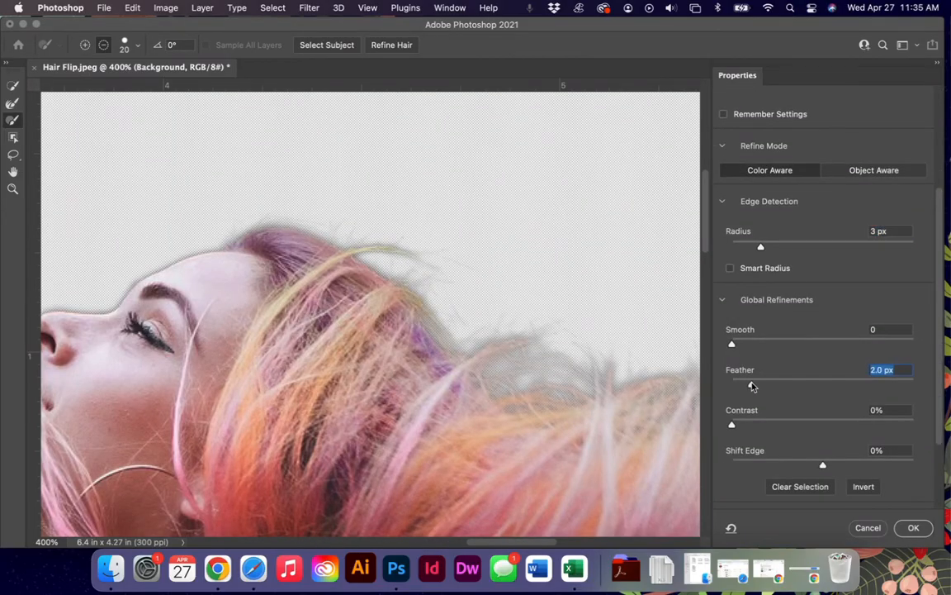
Step: Adjust the Feather slider to soften the selection edge before applying it
{"action": "left_click_drag", "start_coordinate": [760, 383], "coordinate": [750, 384]}
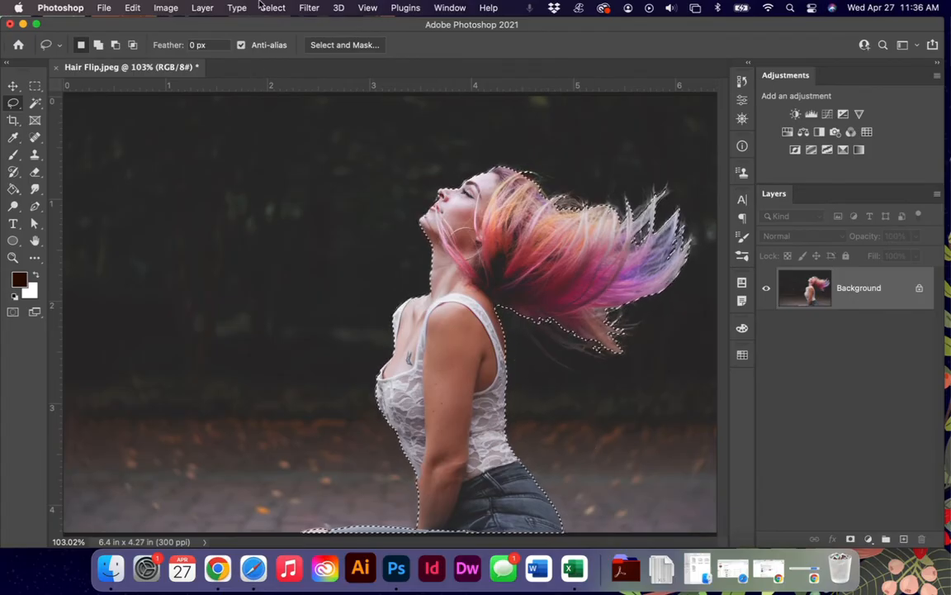
Step: Save the current selection as a channel named 'Hair'
{"action": "left_click", "coordinate": [273, 6]}
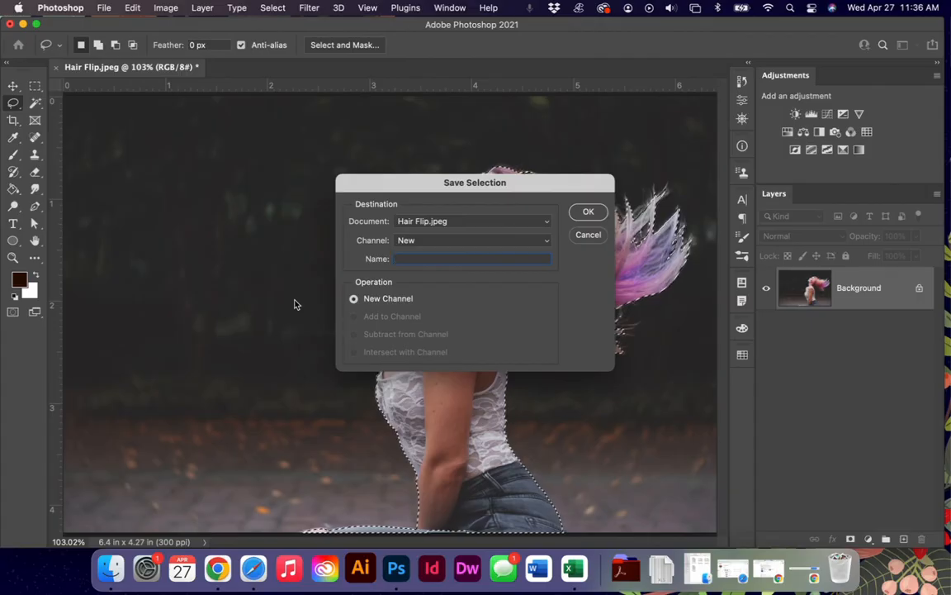
{"action": "type", "text": "Hair"}
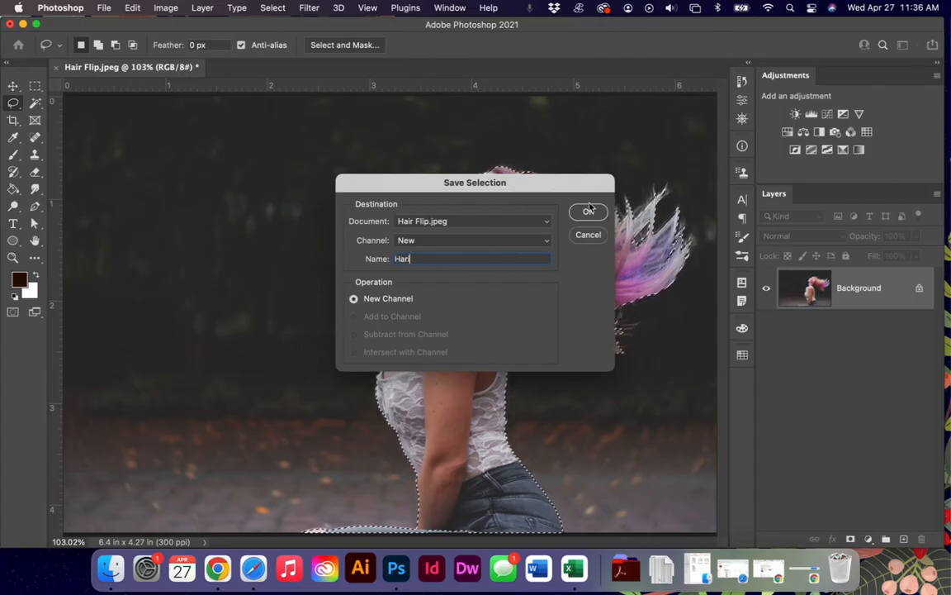
{"action": "left_click", "coordinate": [588, 211]}
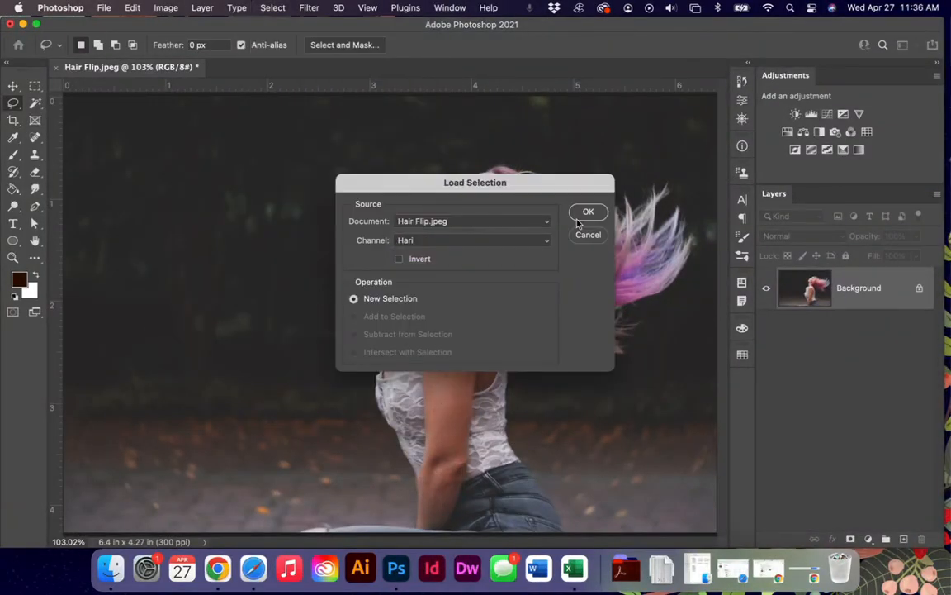
Step: Load the Hair selection, reopen Select and Mask, and brush the flipping hair edges
{"action": "left_click", "coordinate": [588, 212]}
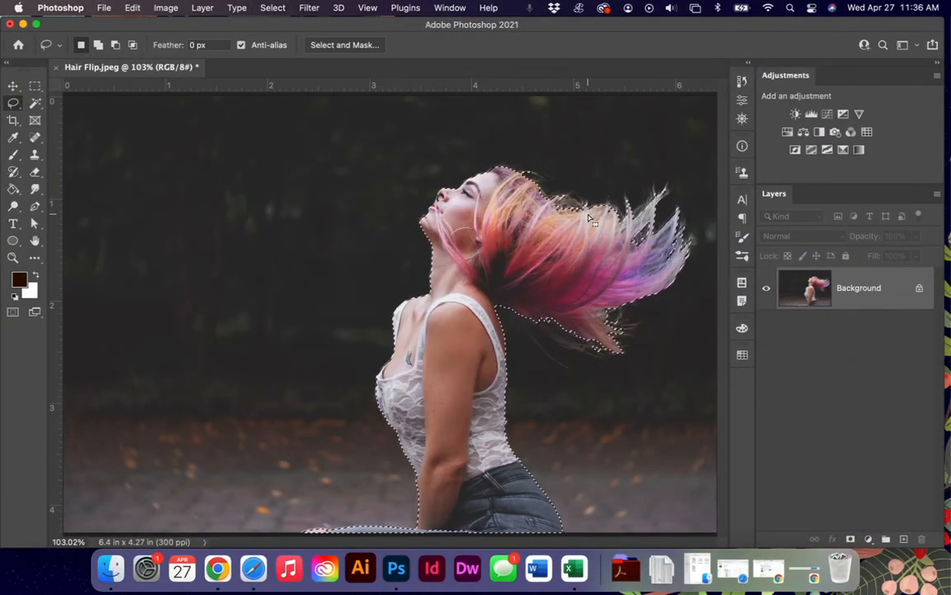
{"action": "left_click", "coordinate": [343, 44]}
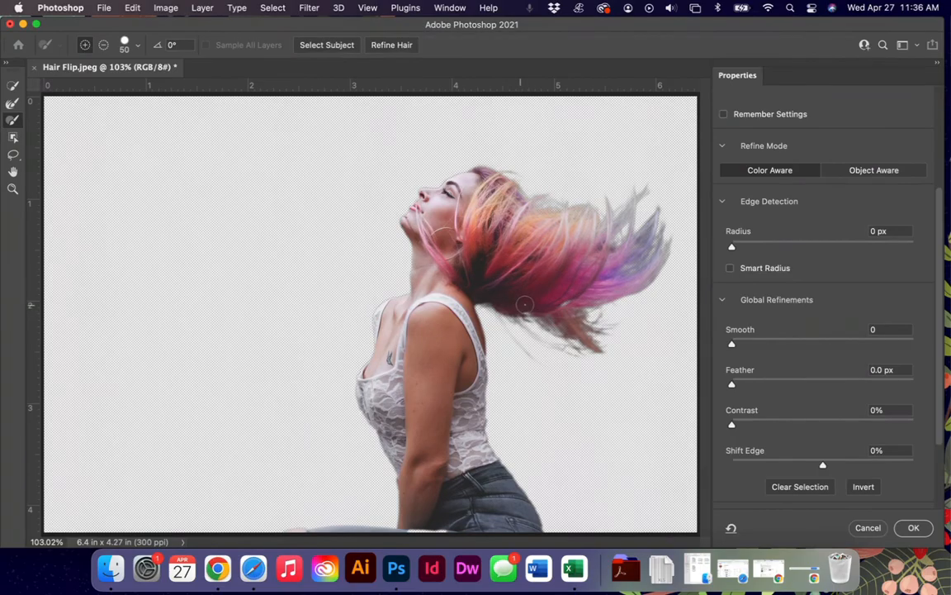
{"action": "left_click_drag", "start_coordinate": [525, 304], "coordinate": [569, 318]}
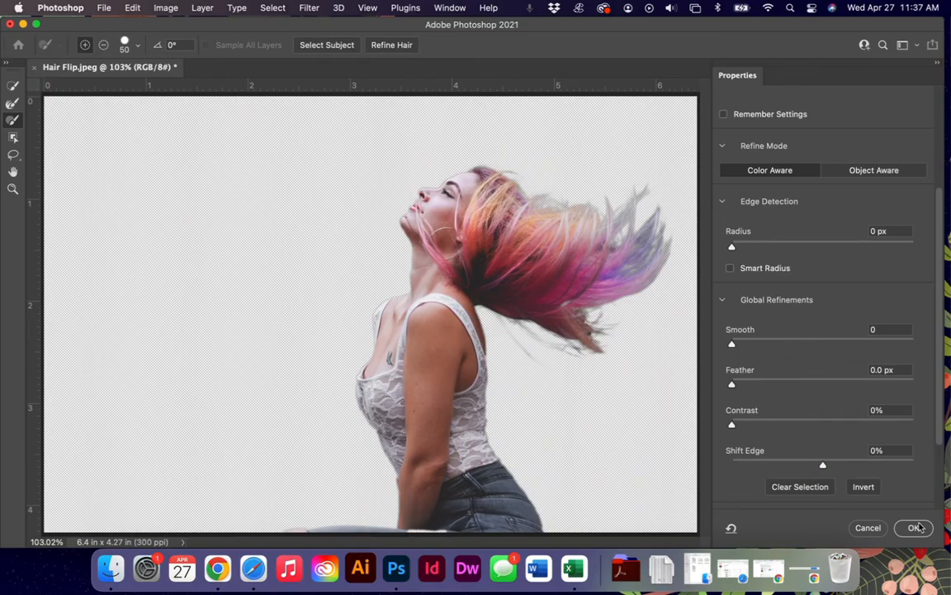
Step: Output the cut-out woman to Layer 1, skip Hue/Saturation, and add the green leaf Pattern Fill beneath her
{"action": "left_click", "coordinate": [915, 528]}
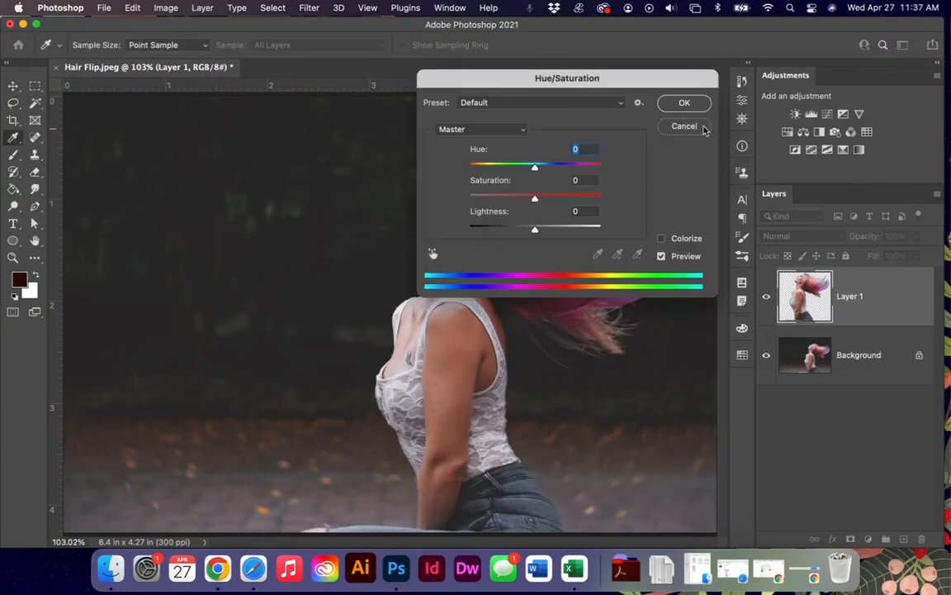
{"action": "left_click", "coordinate": [684, 125]}
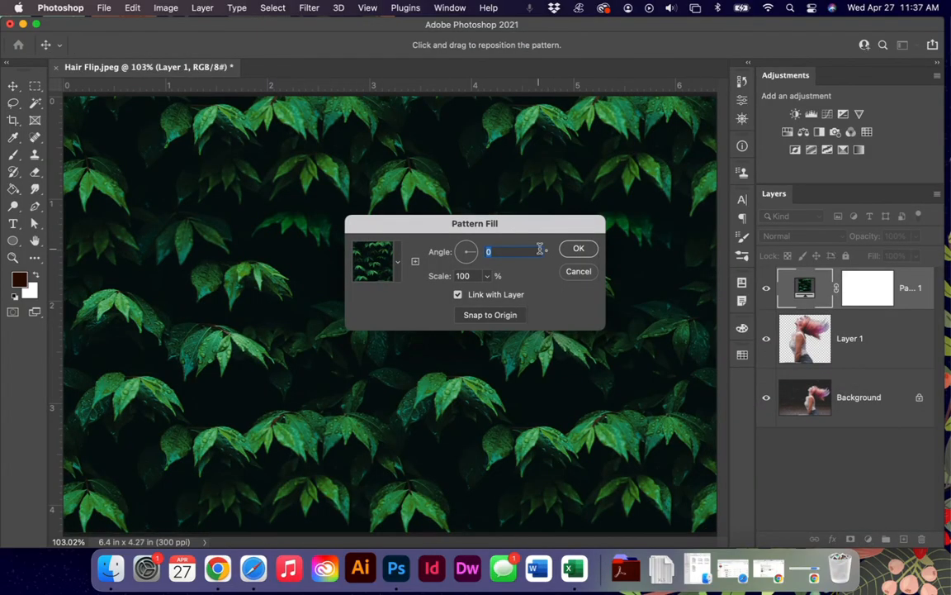
{"action": "left_click", "coordinate": [578, 247]}
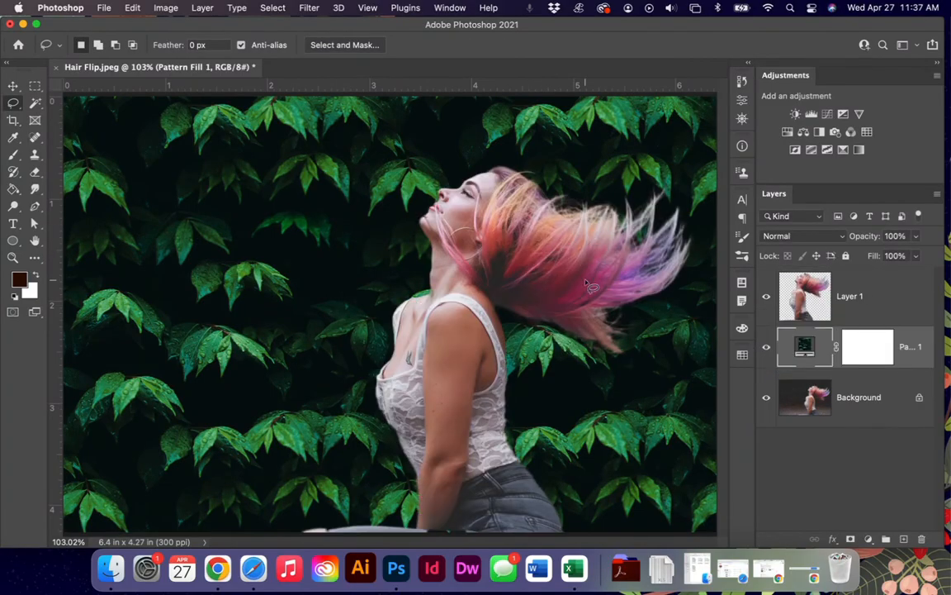
{"action": "mouse_move", "coordinate": [674, 290]}
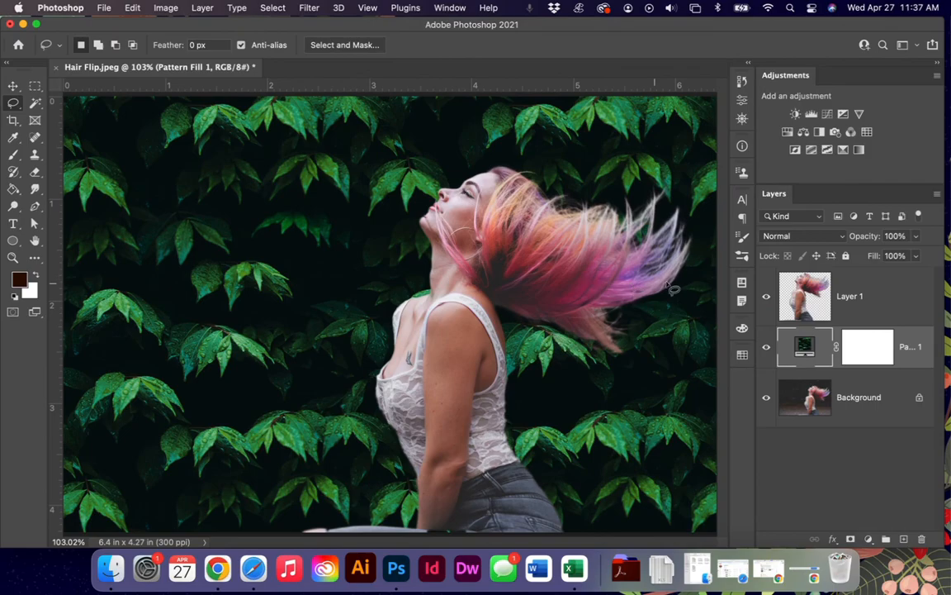